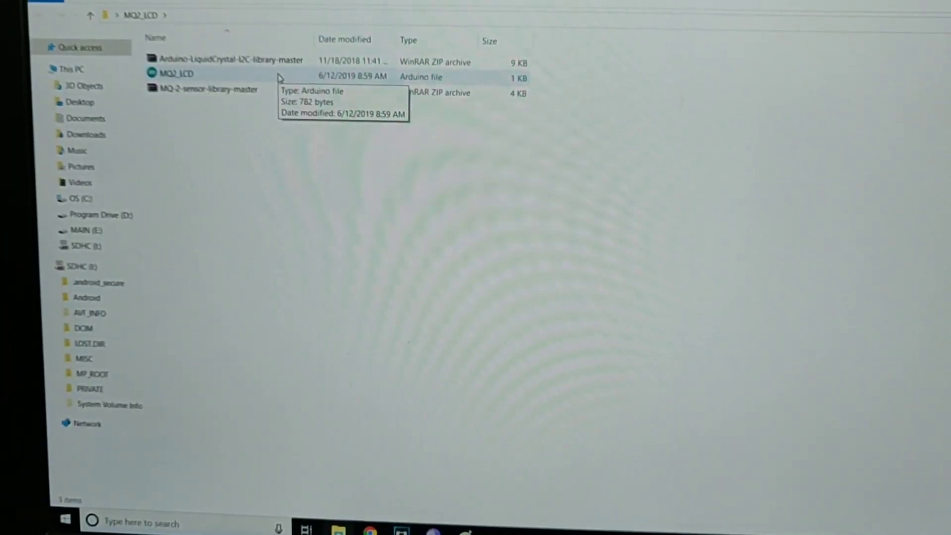
Open the MQ2_LCD sketch file from its folder so it loads in Arduino IDE 1.8.9
{"action": "double_click", "coordinate": [176, 73]}
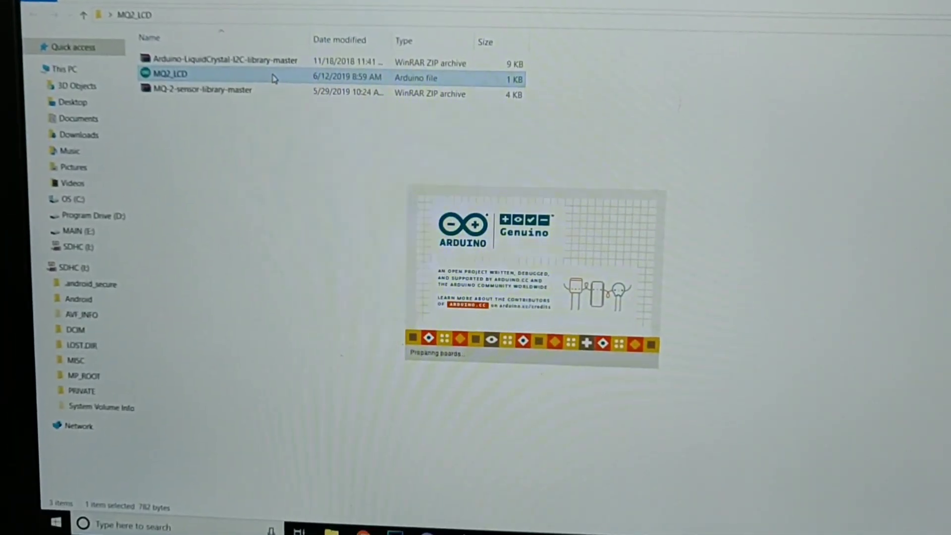
{"action": "double_click", "coordinate": [169, 73]}
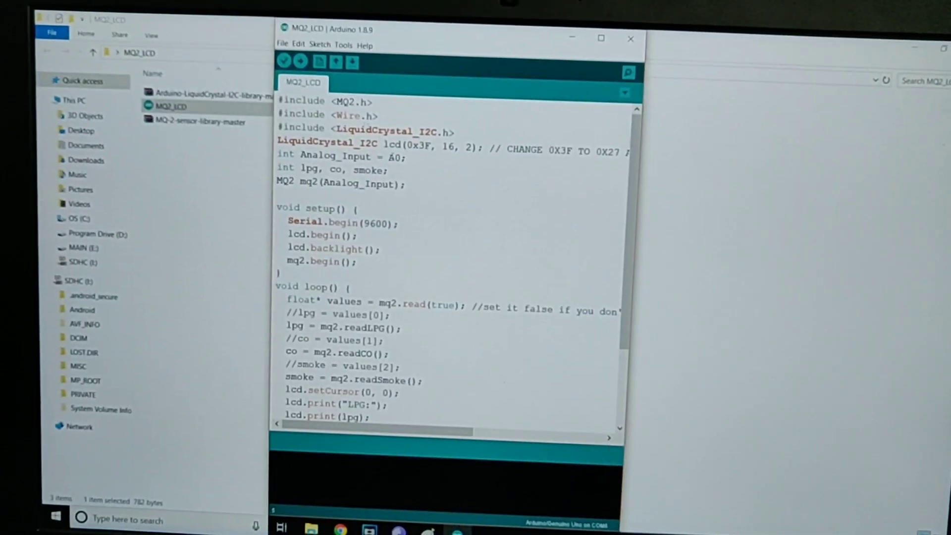
Upload the MQ2_LCD sketch to the Arduino Uno on its COM port, starting compilation
{"action": "double_click", "coordinate": [389, 133]}
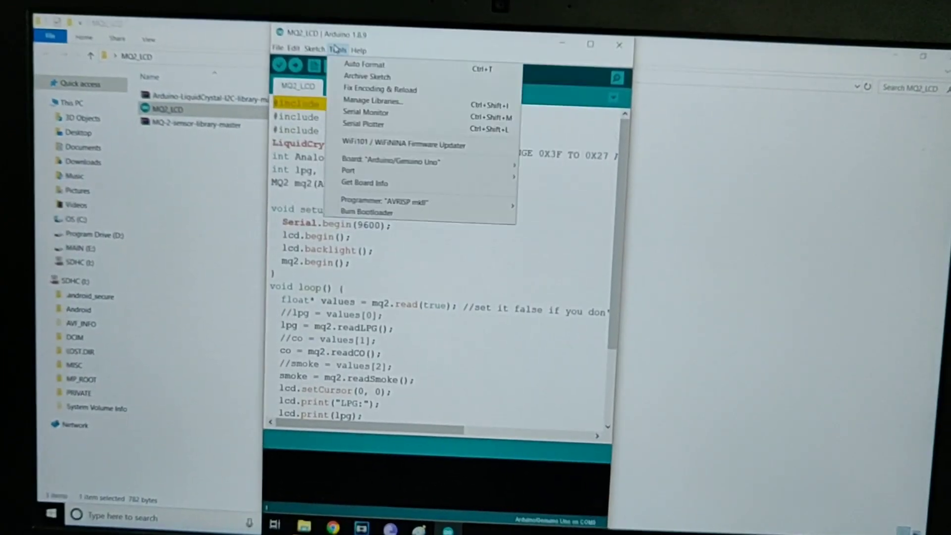
{"action": "mouse_move", "coordinate": [344, 168]}
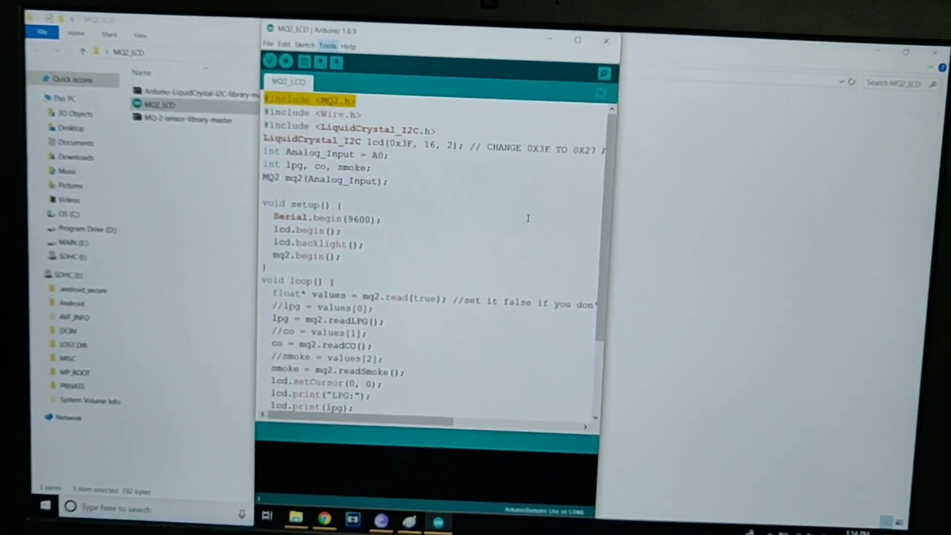
{"action": "left_click", "coordinate": [294, 57]}
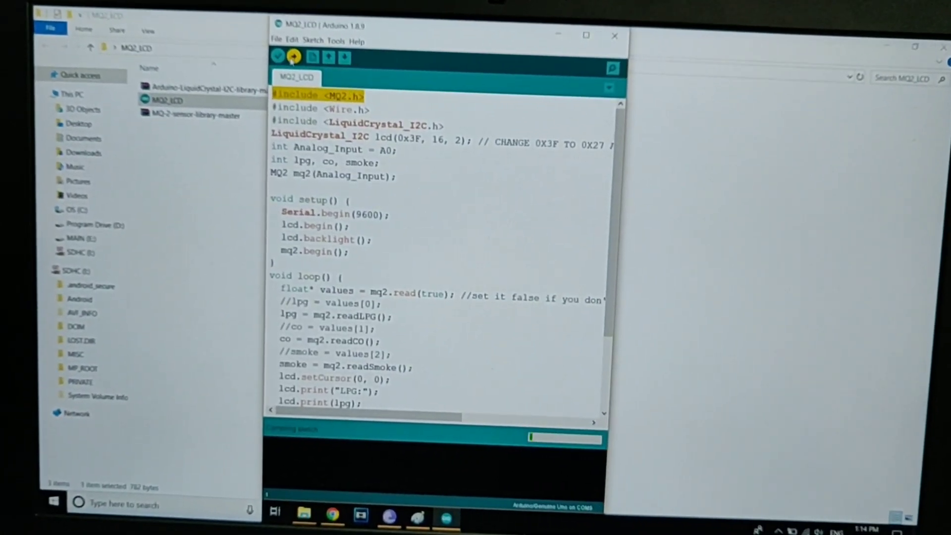
{"action": "left_click", "coordinate": [294, 56]}
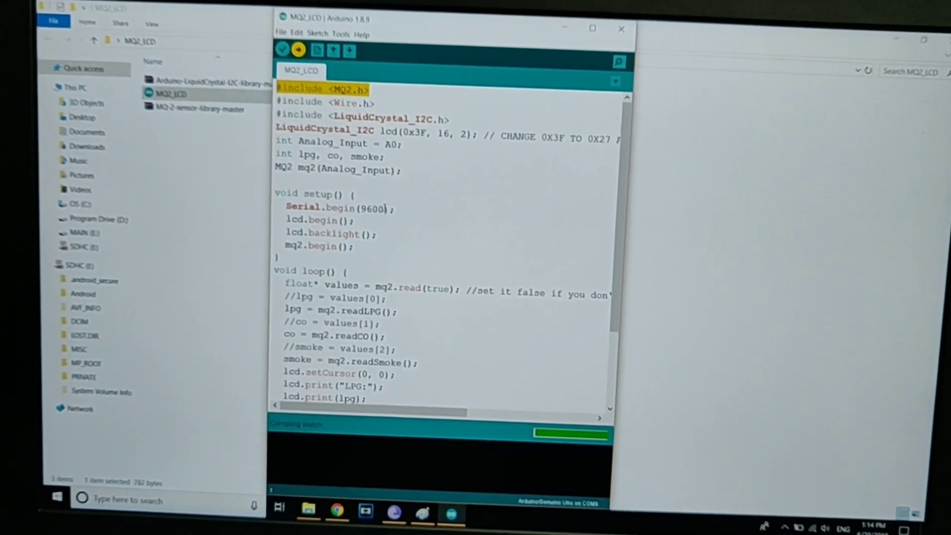